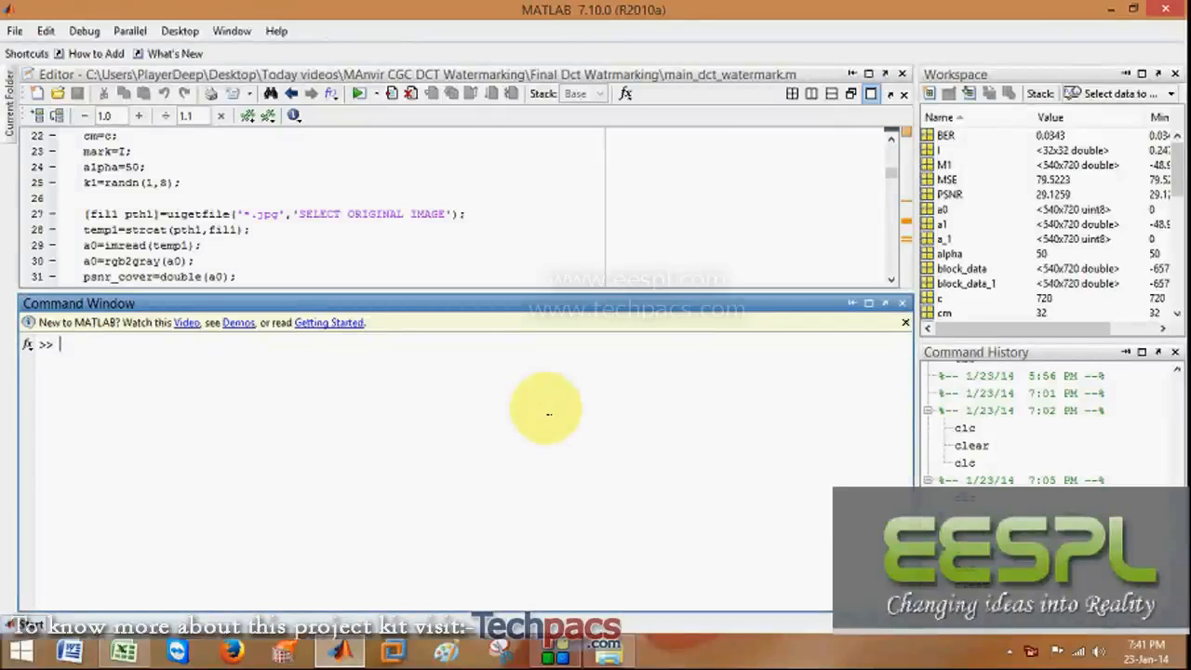
# Enter the 'santa banta .com' query into the Google search box on Firefox's start page.
pyautogui.write('a new')
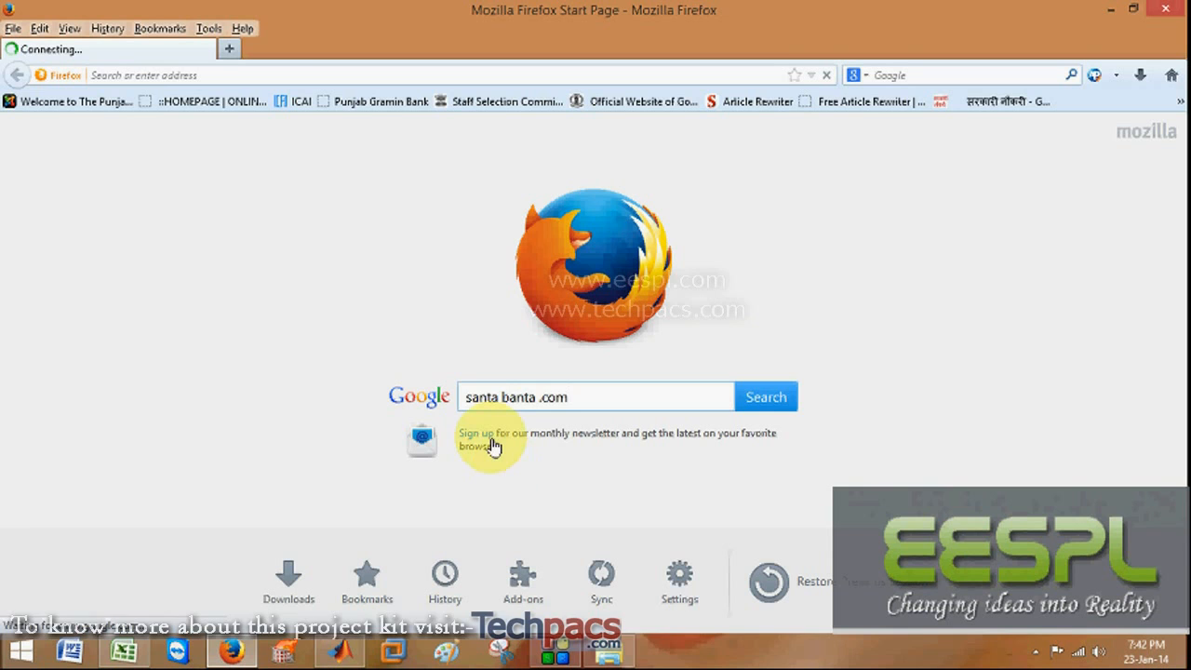
# Search, open SantaBanta's Wallpapers section, and open the Dodge SRT Viper wallpaper page.
pyautogui.click(765, 396)
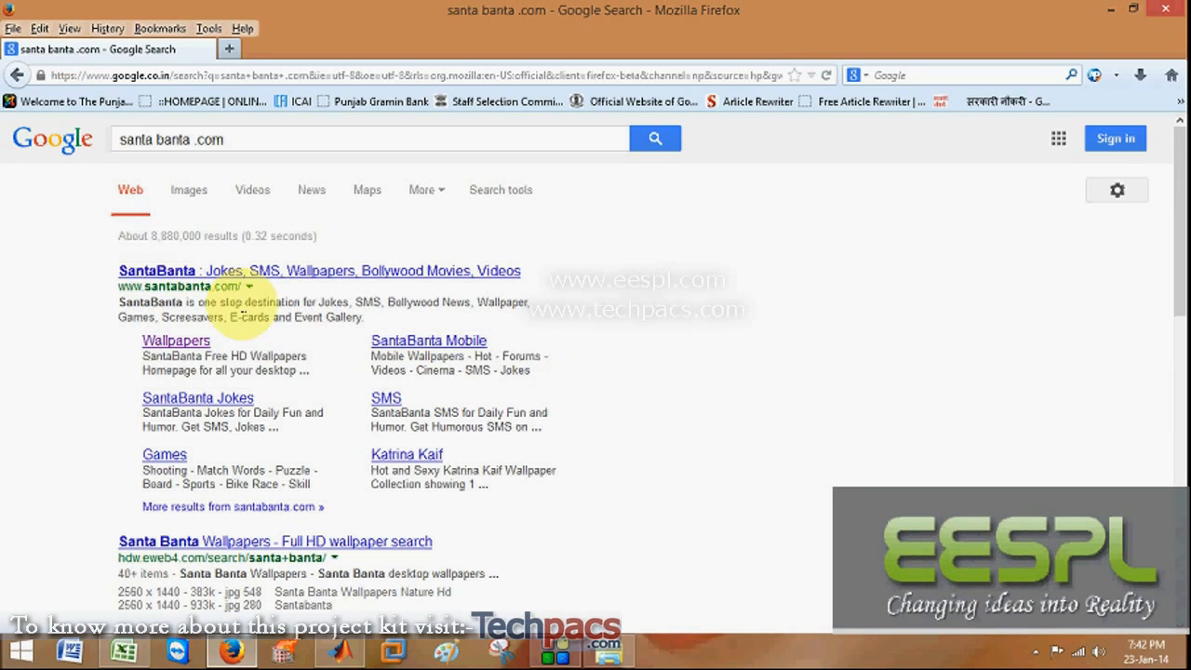
pyautogui.click(174, 340)
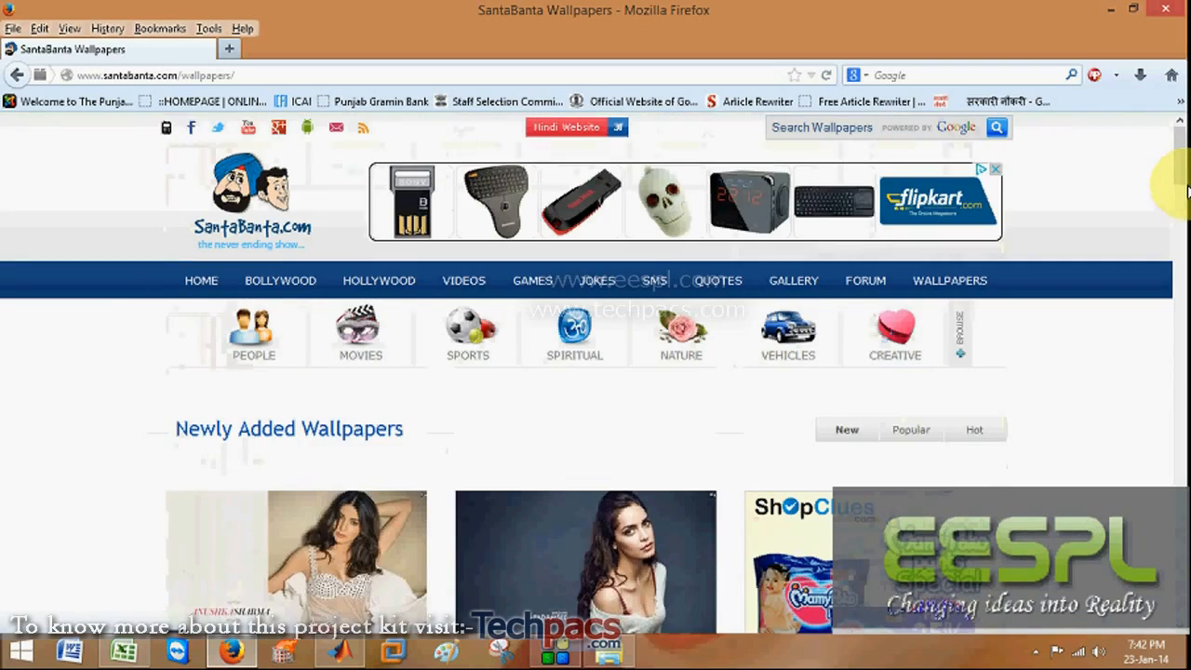
pyautogui.scroll(-3)
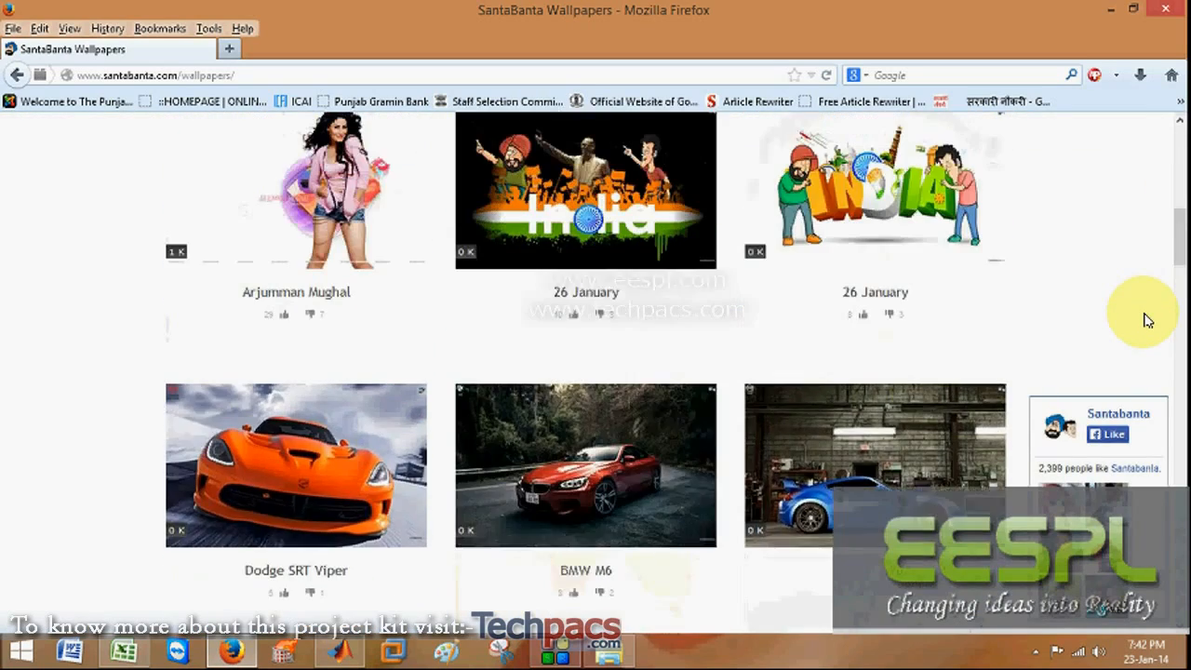
pyautogui.click(296, 465)
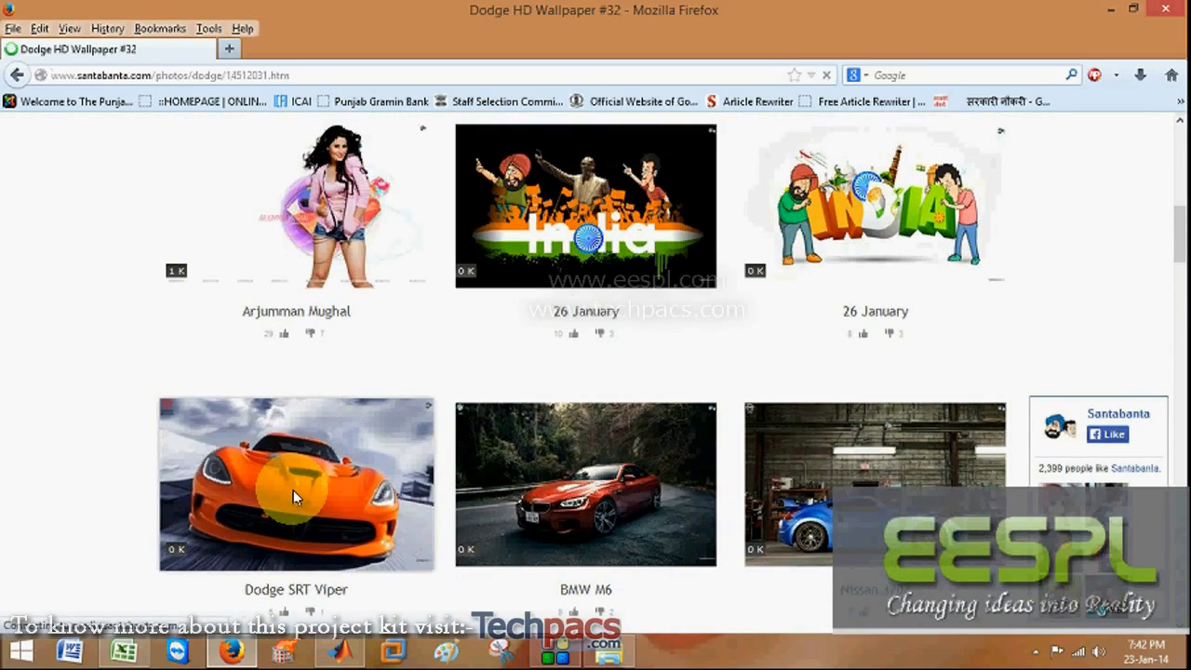
pyautogui.click(296, 484)
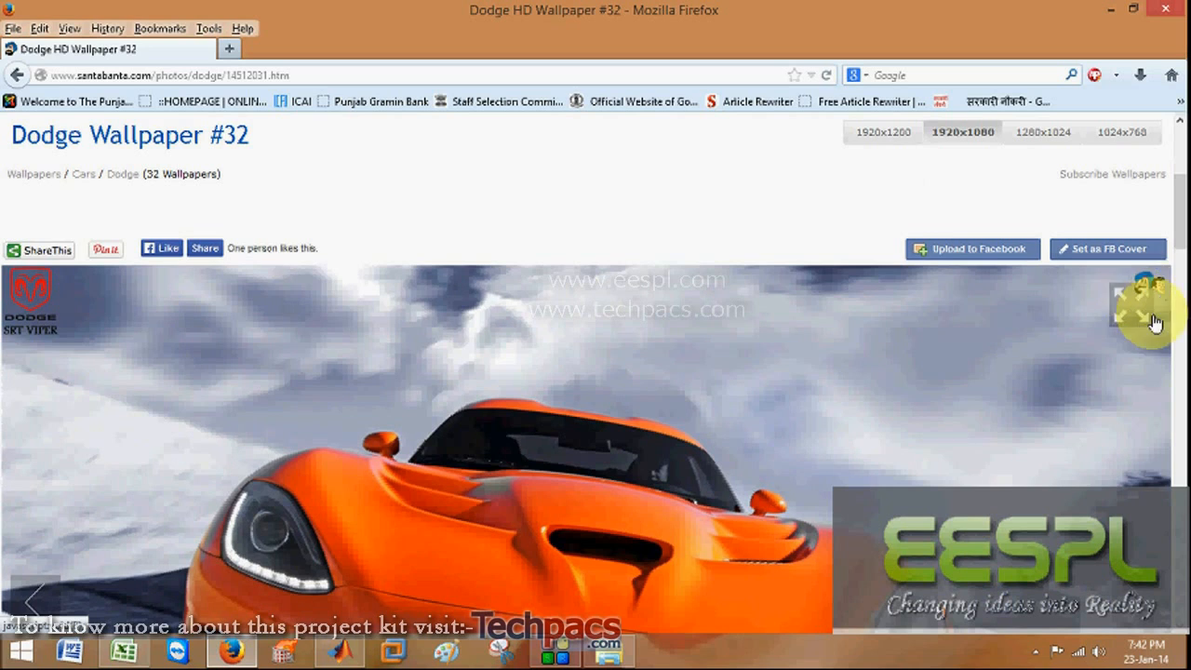
pyautogui.moveTo(1153, 281)
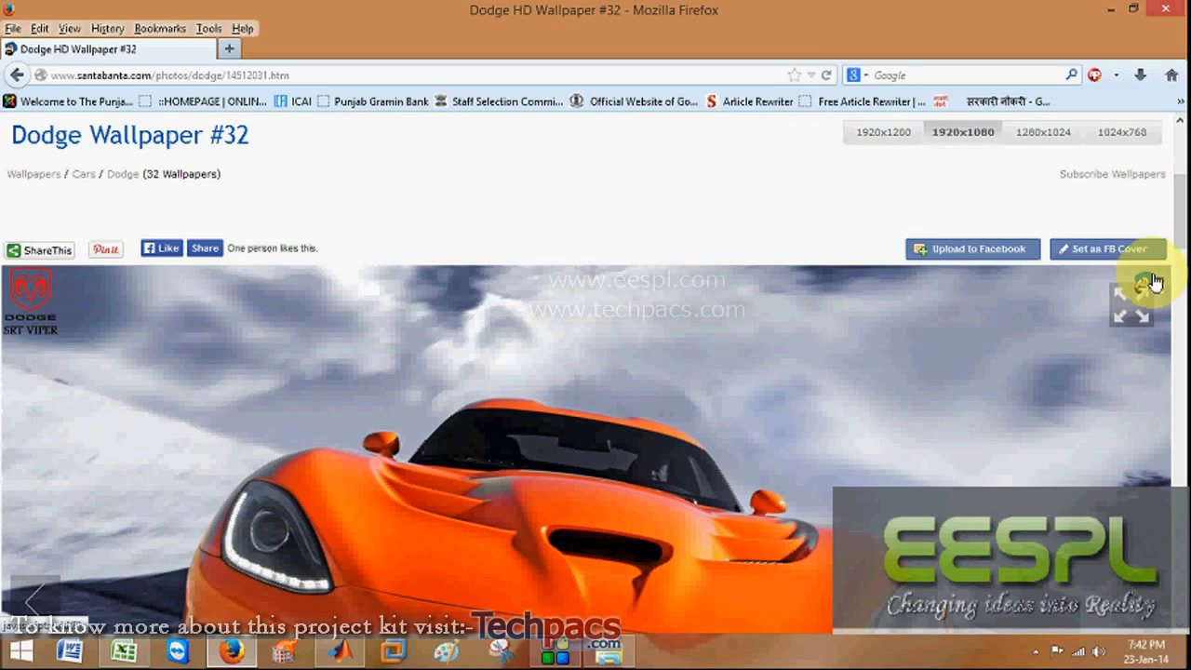
pyautogui.moveTo(884, 374)
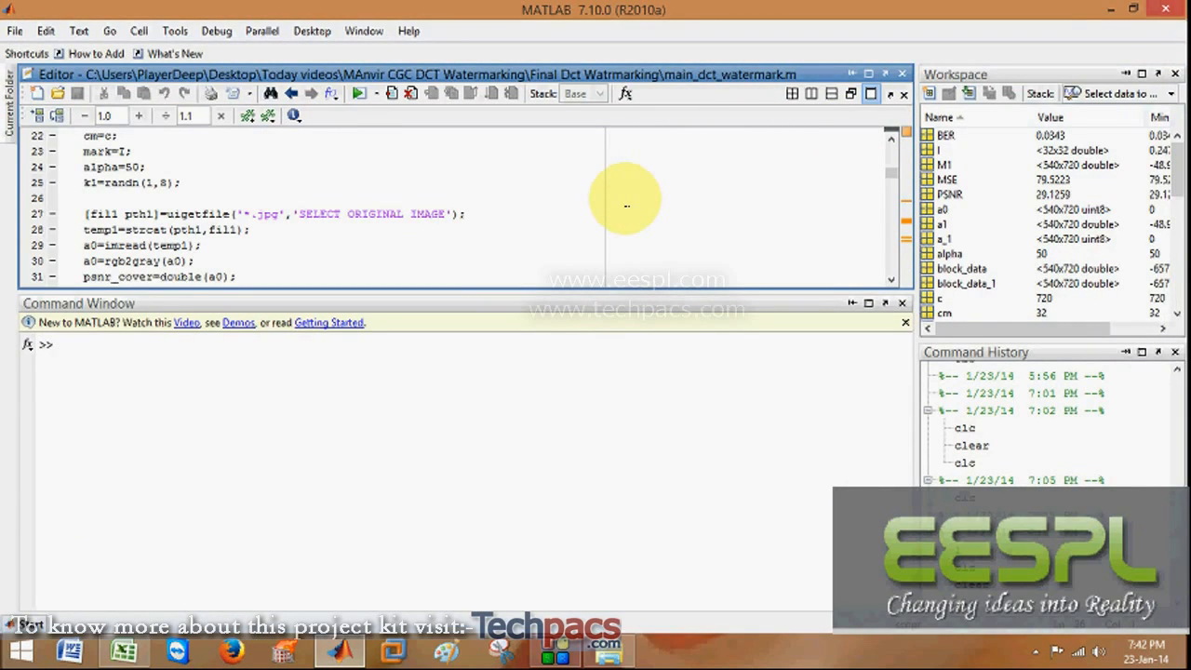
# Back in MATLAB, scroll down through main_dct_watermark.m in the editor.
pyautogui.scroll(-3)
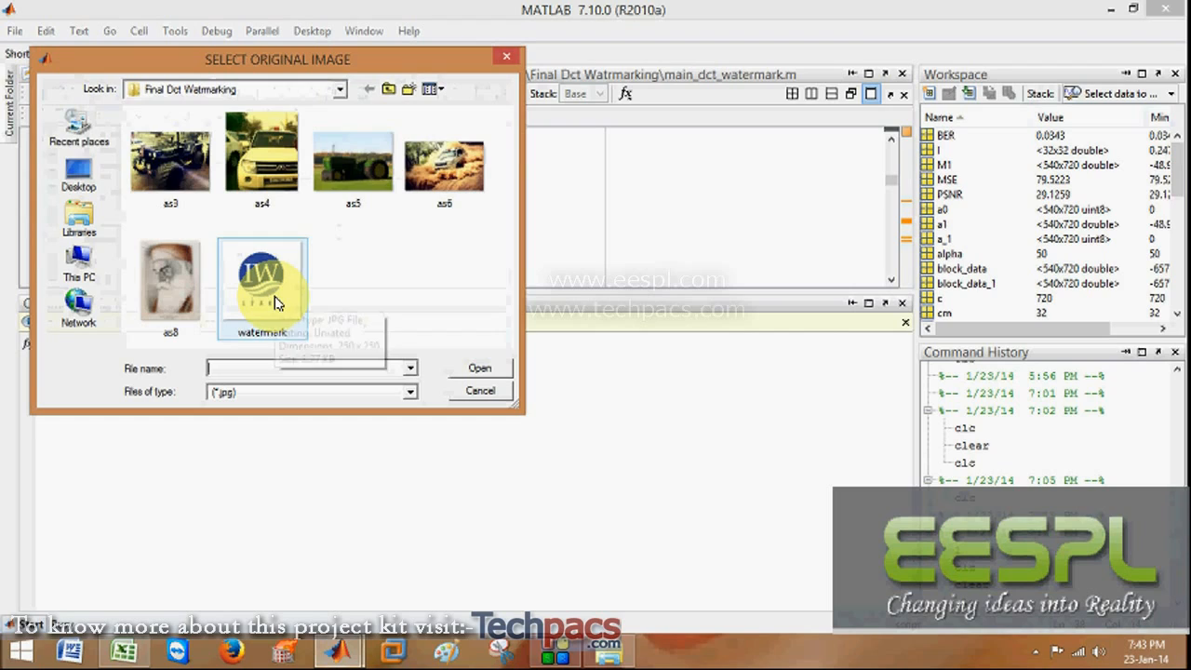
pyautogui.moveTo(353, 162)
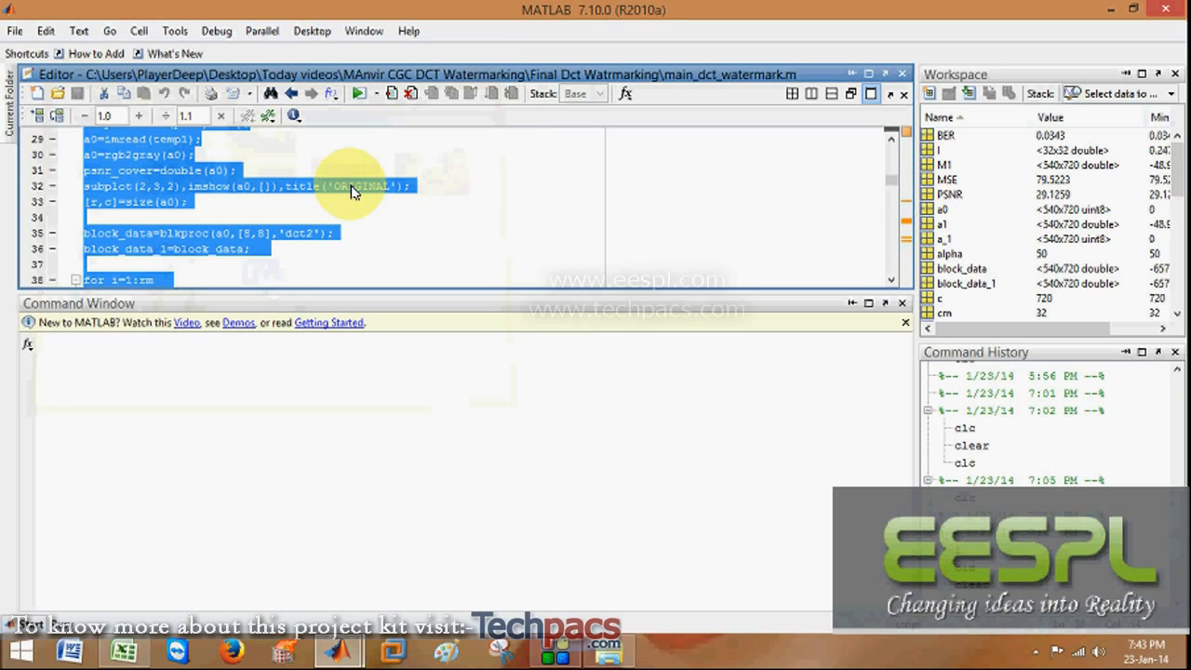
# Run main_dct_watermark.m with the original image and watermark.jpg selected.
pyautogui.click(359, 93)
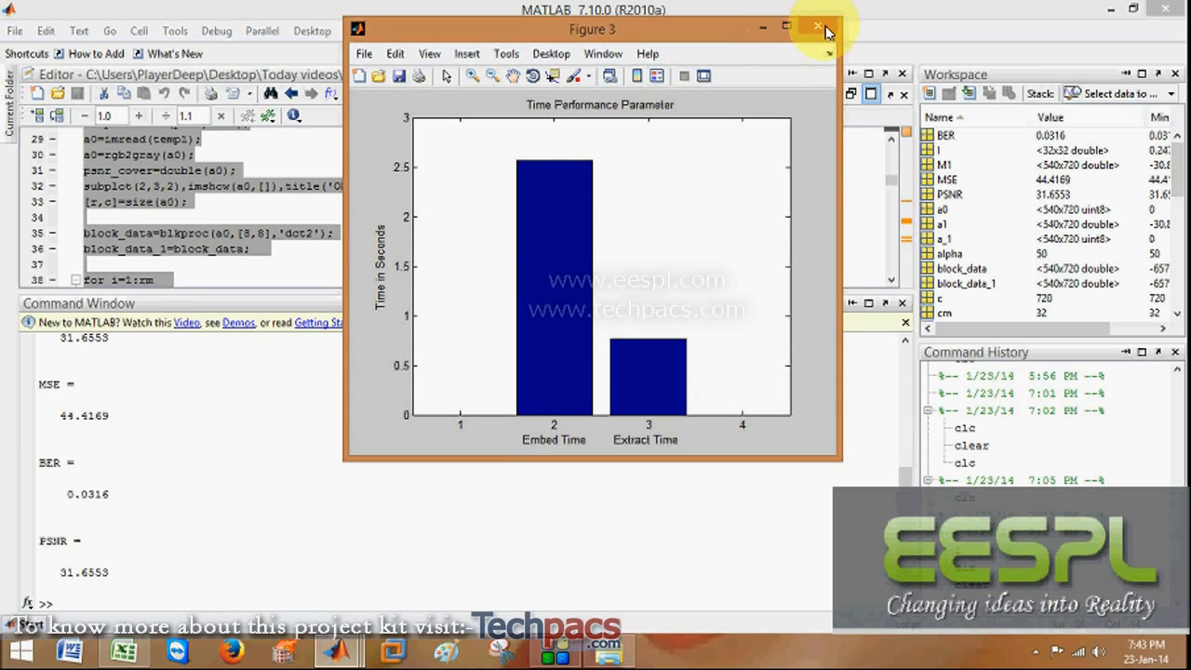
# Close Figure 3 (Time Performance Parameter) and Figure 2 (Performance Parameter).
pyautogui.click(817, 26)
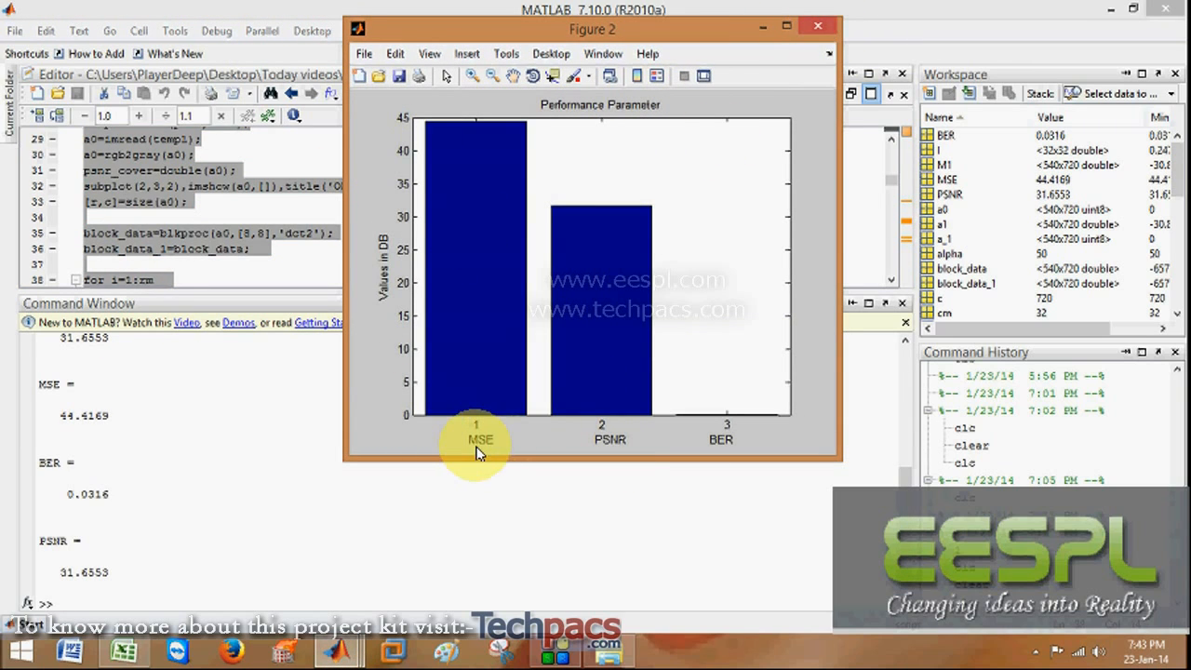
pyautogui.moveTo(740, 451)
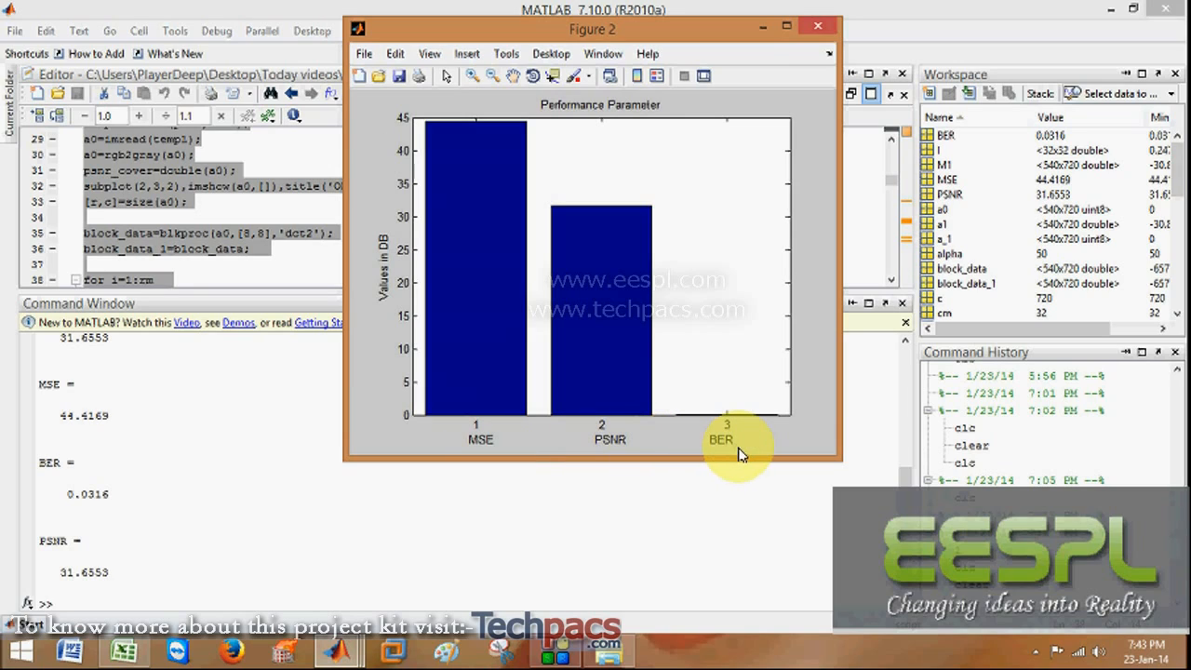
pyautogui.moveTo(816, 30)
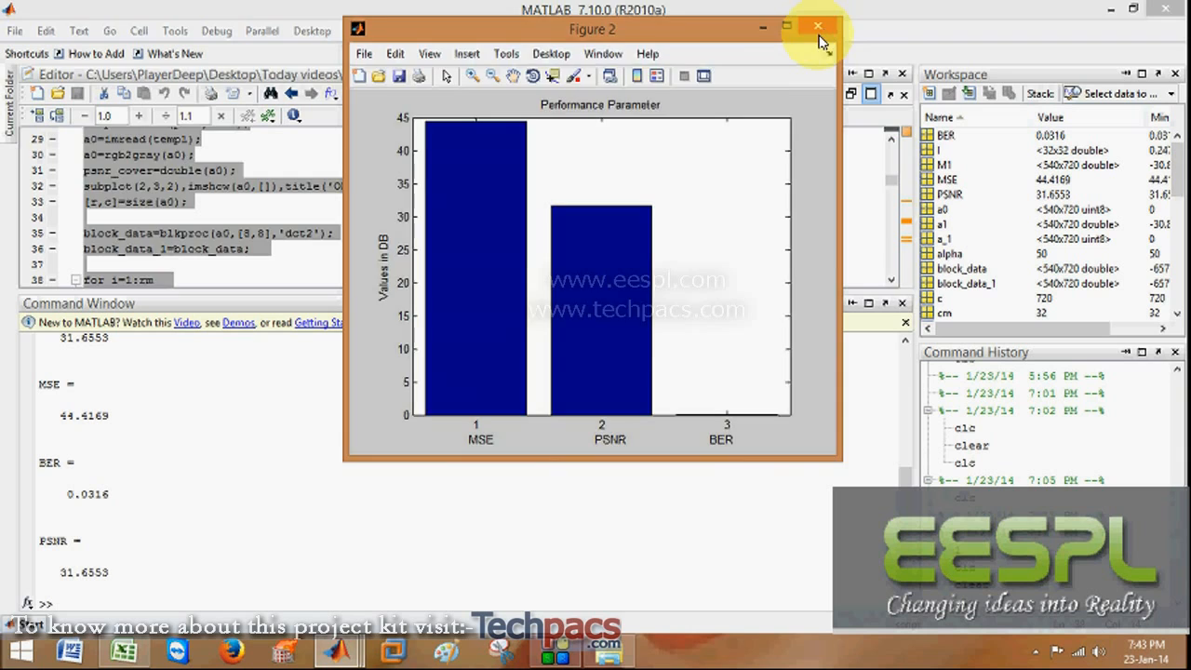
pyautogui.click(817, 25)
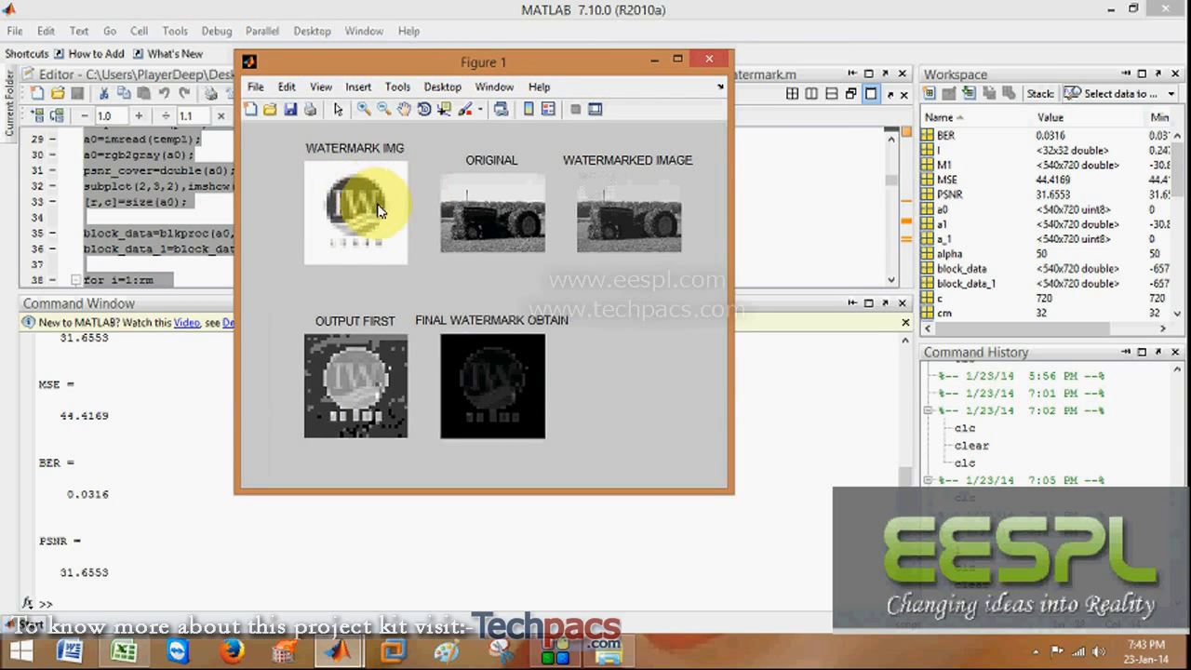
pyautogui.moveTo(600, 195)
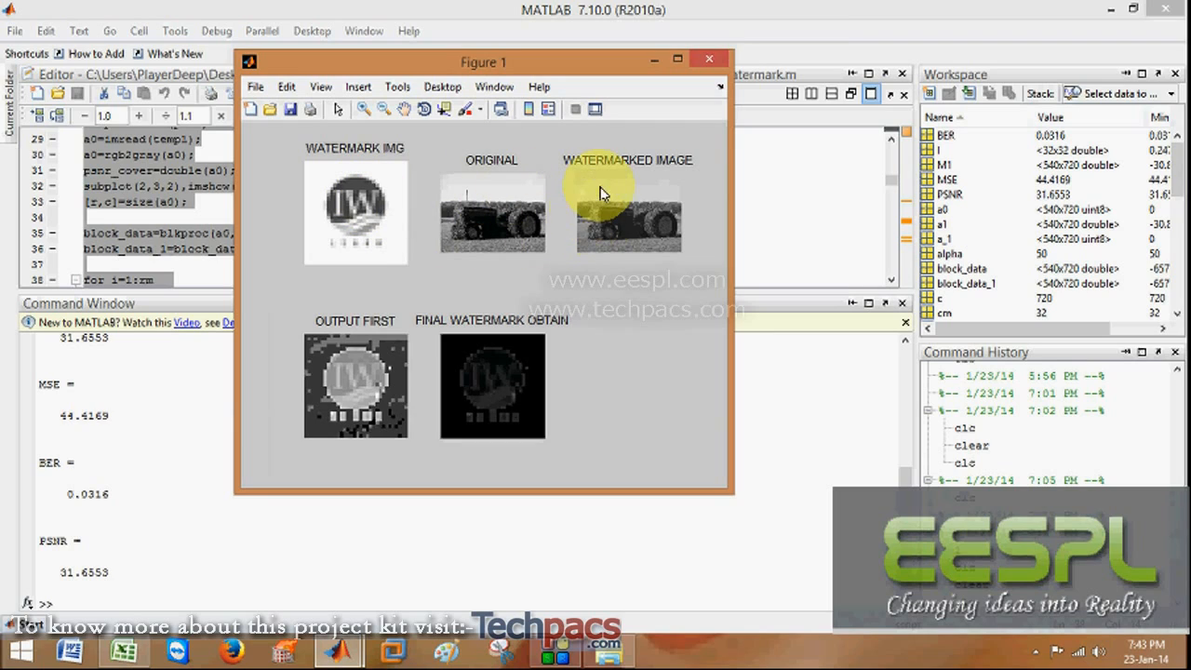
pyautogui.moveTo(609, 231)
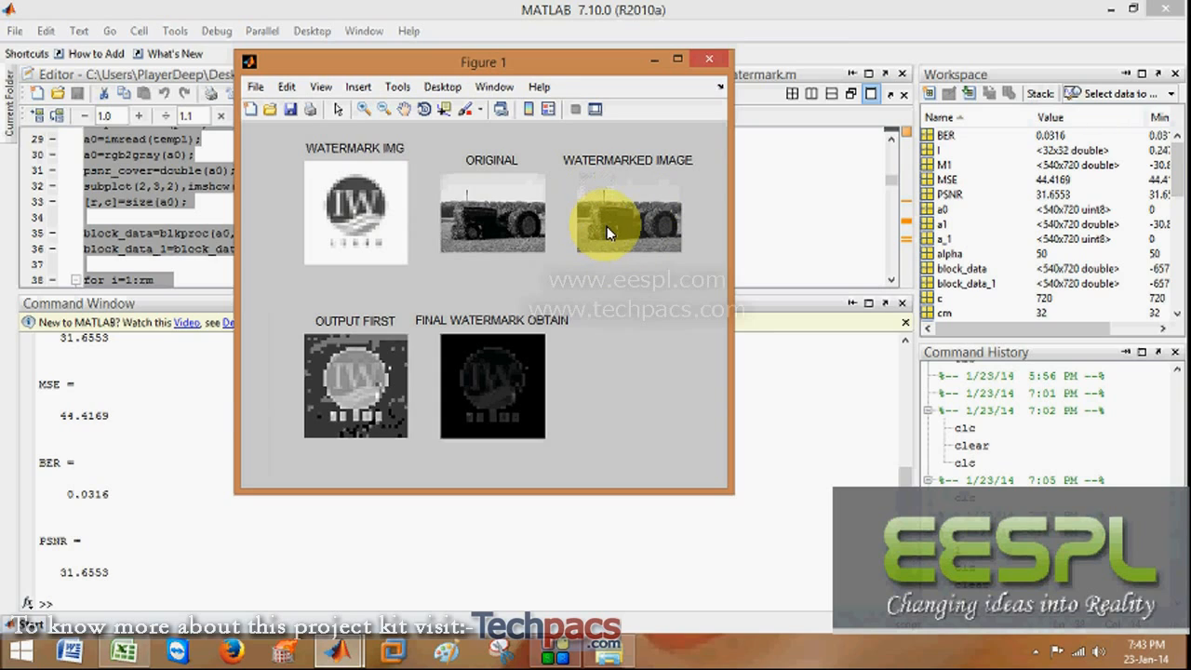
pyautogui.moveTo(600, 312)
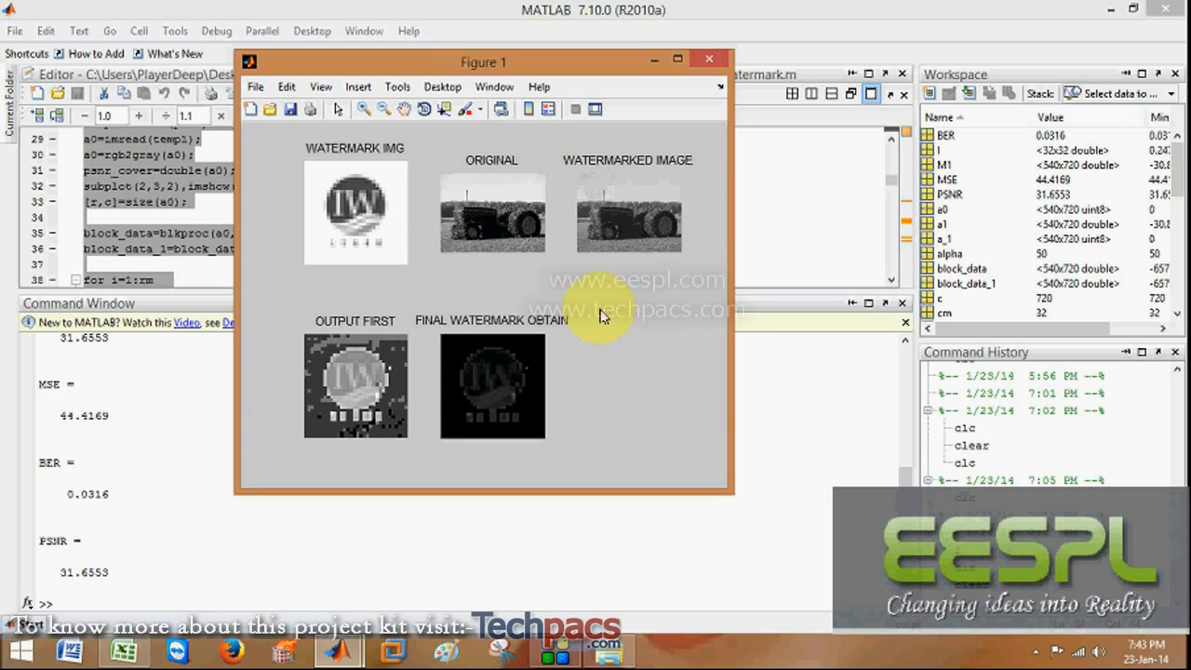
pyautogui.moveTo(660, 216)
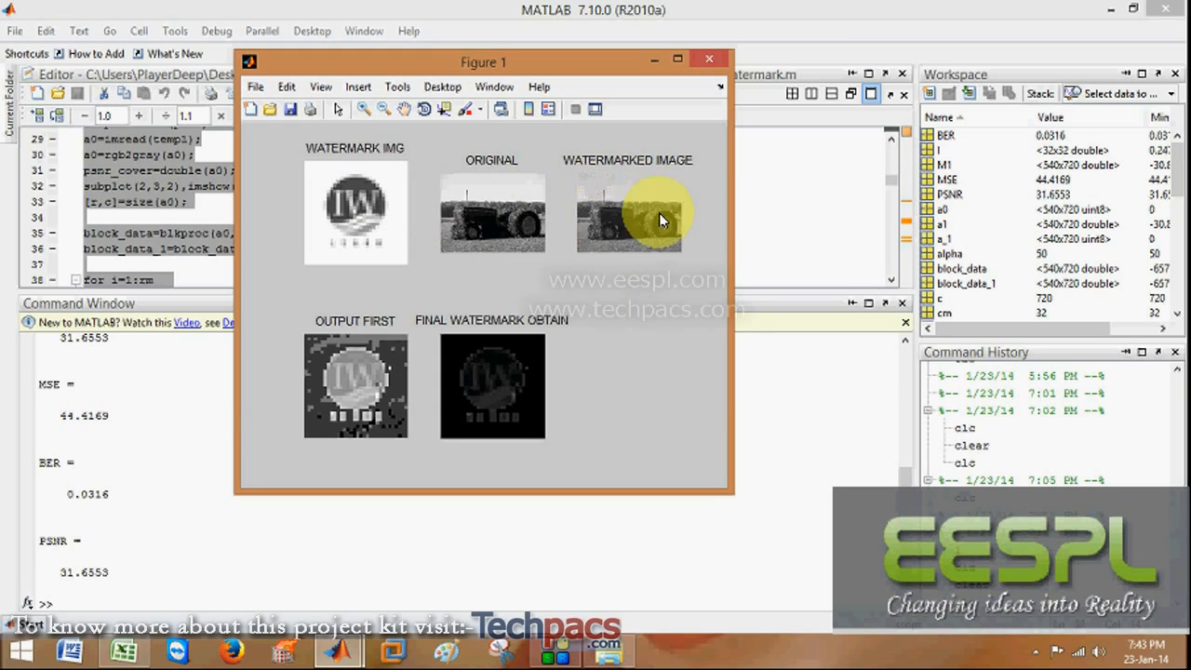
pyautogui.moveTo(647, 210)
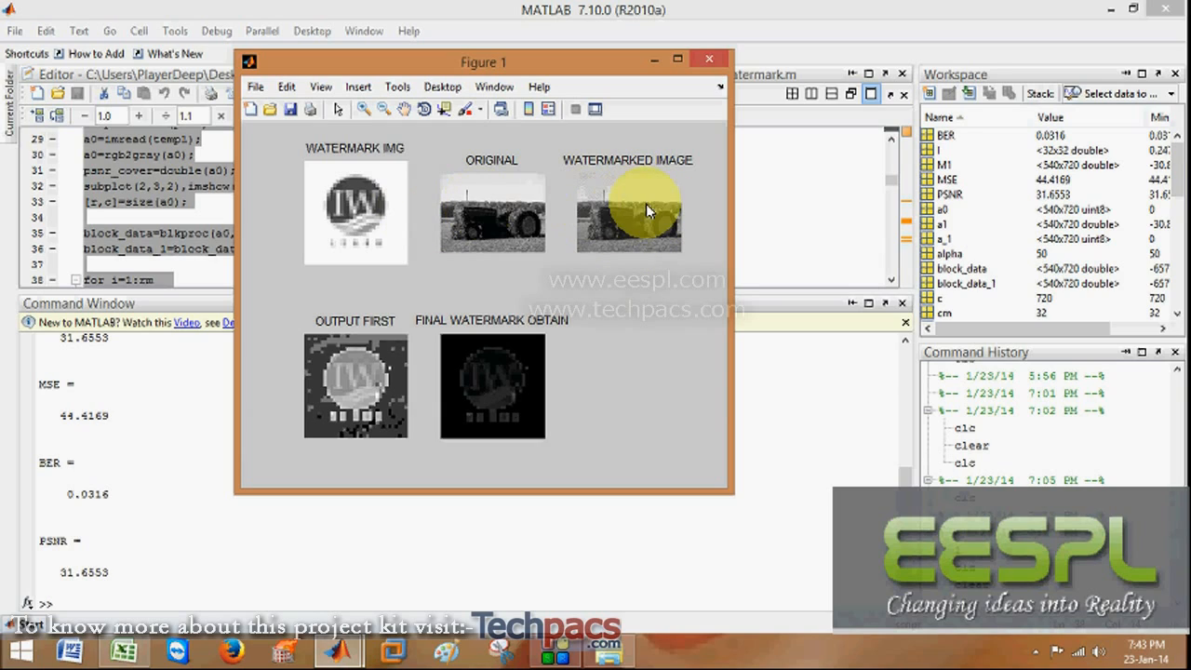
pyautogui.moveTo(645, 223)
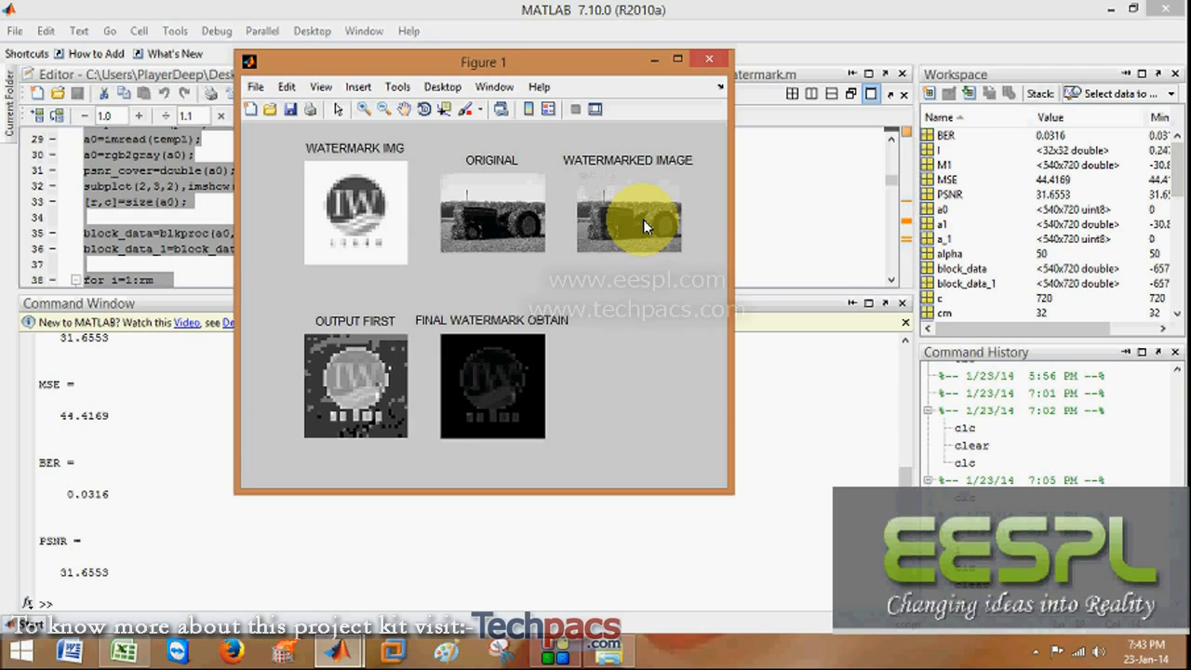
pyautogui.moveTo(635, 196)
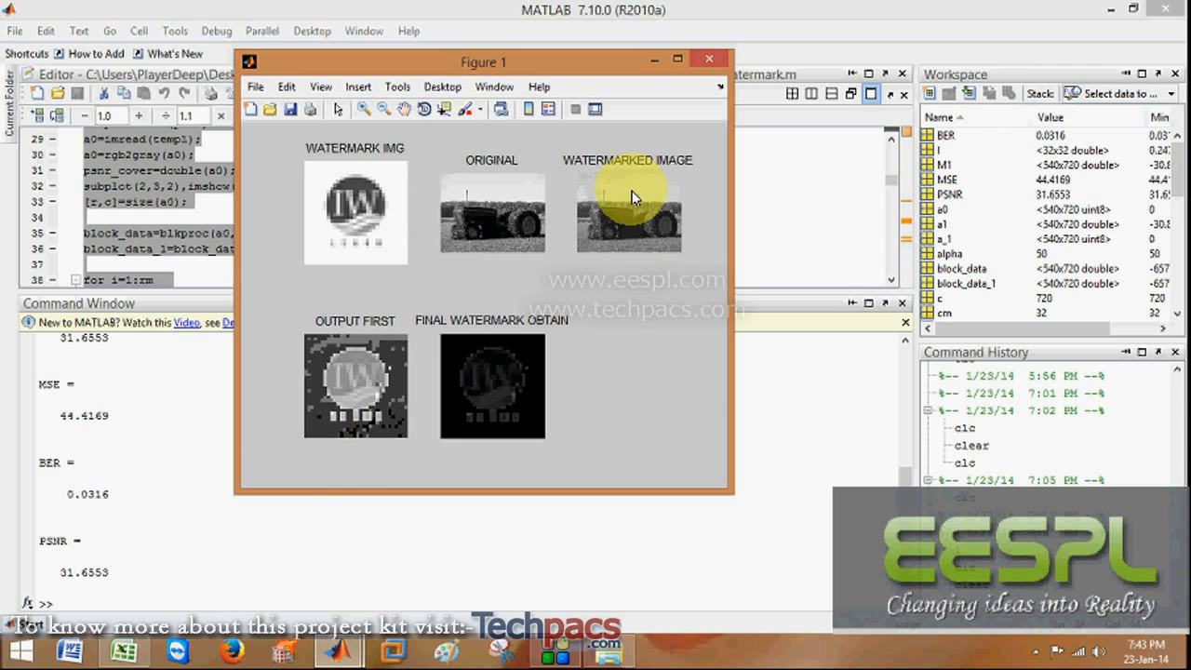
pyautogui.moveTo(346, 329)
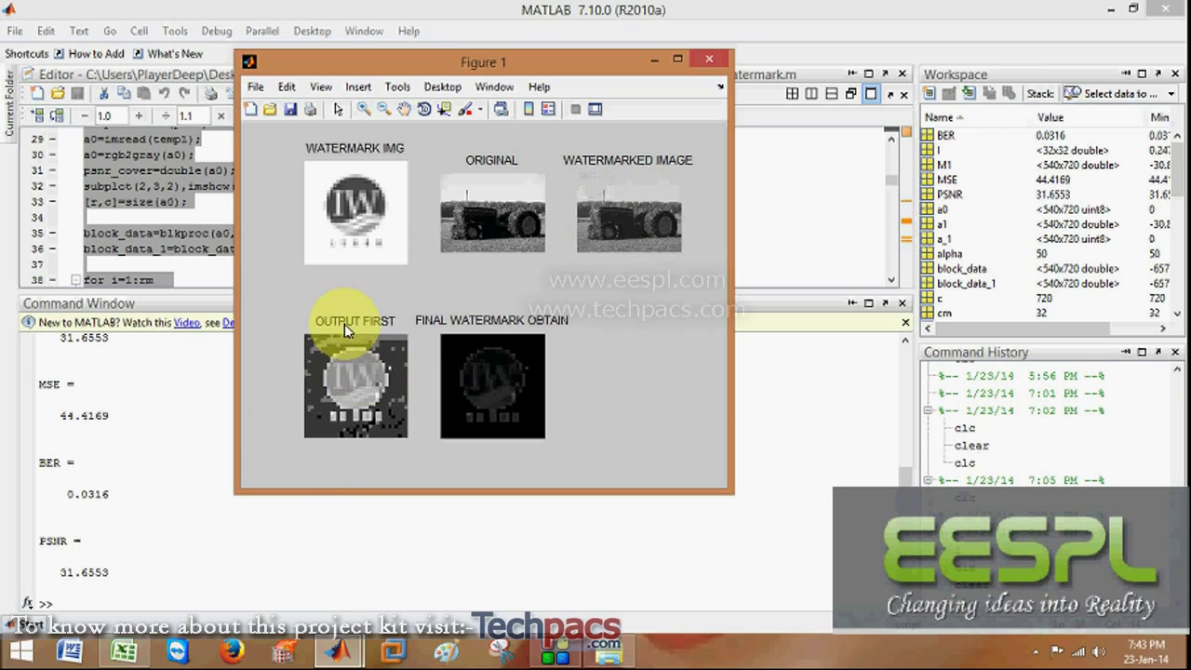
pyautogui.moveTo(382, 384)
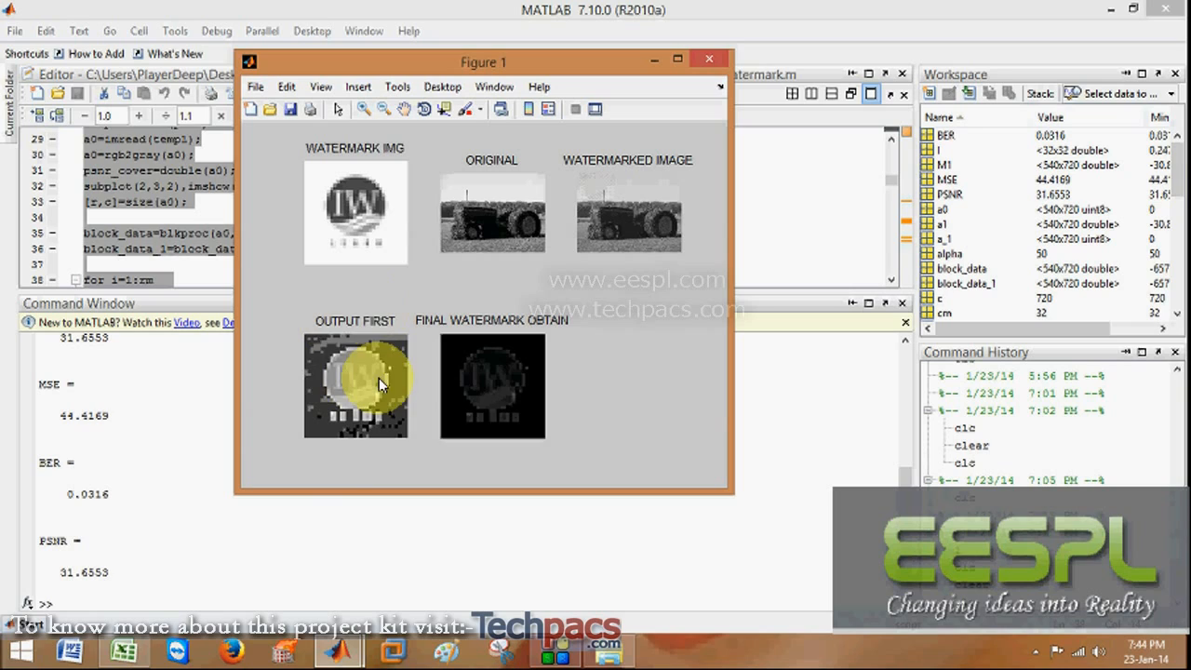
pyautogui.moveTo(521, 342)
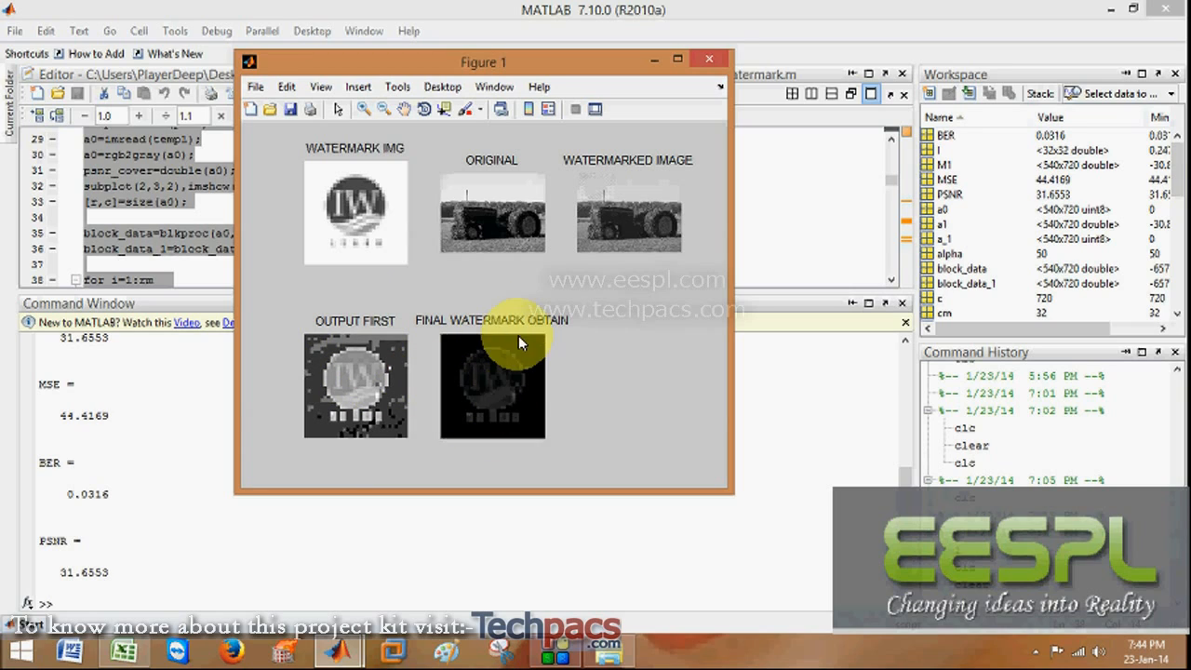
pyautogui.moveTo(592, 212)
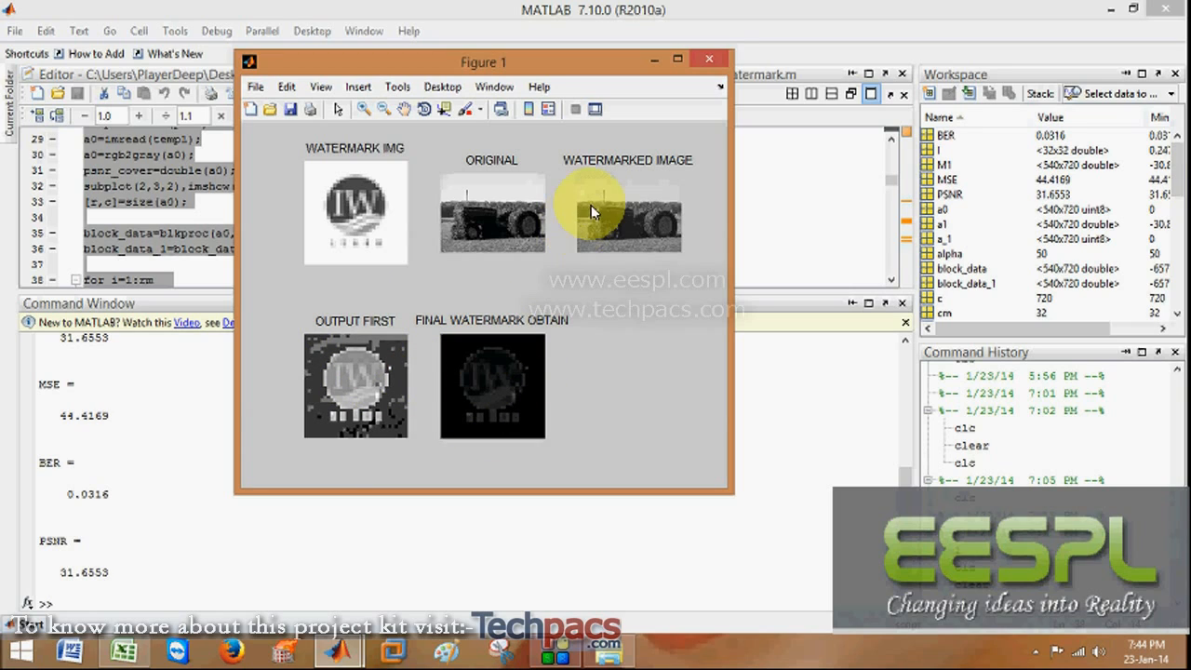
pyautogui.moveTo(591, 214)
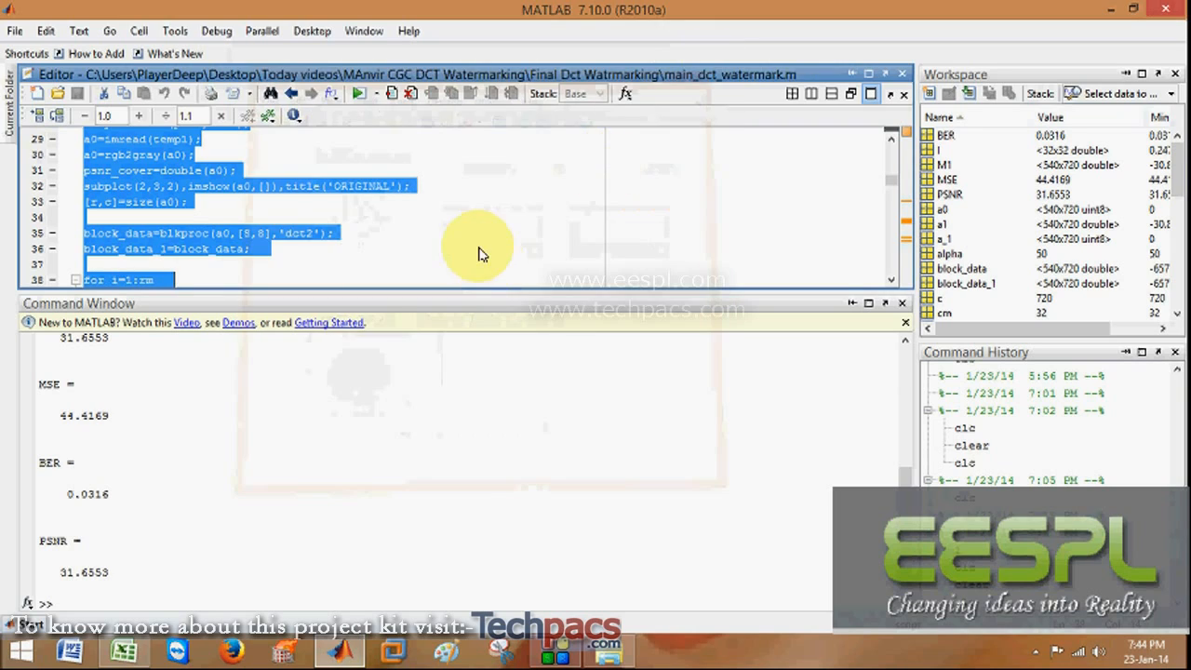
# Deselect the highlighted code in the main_dct_watermark.m editor.
pyautogui.click(479, 235)
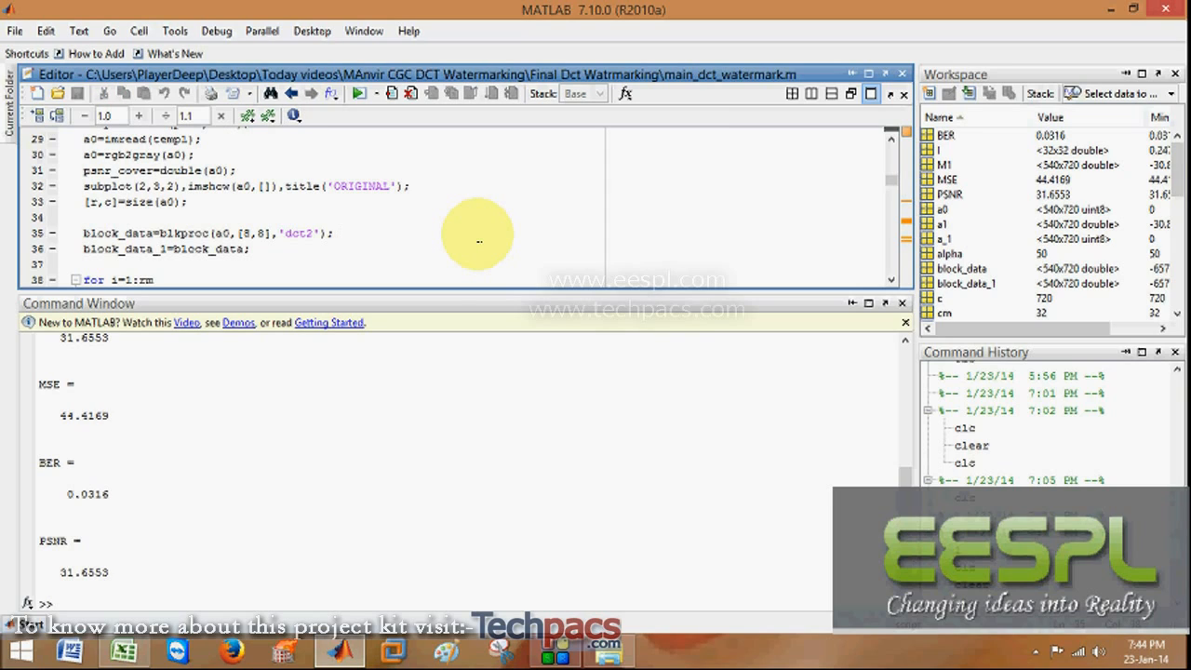
pyautogui.moveTo(432, 402)
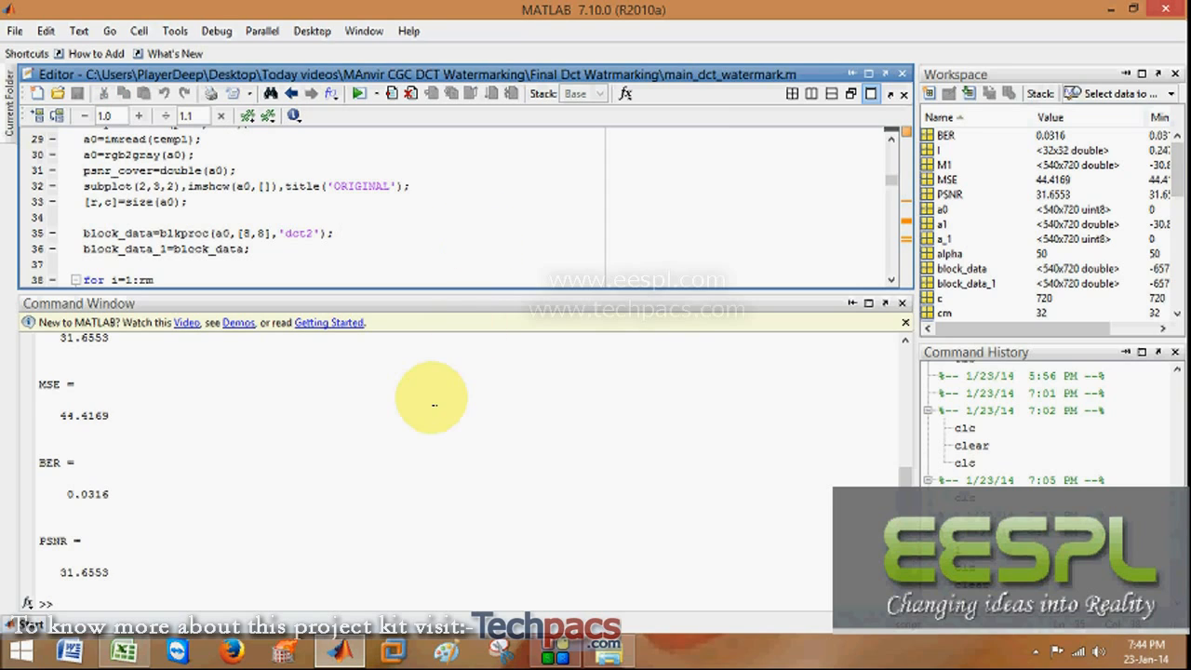